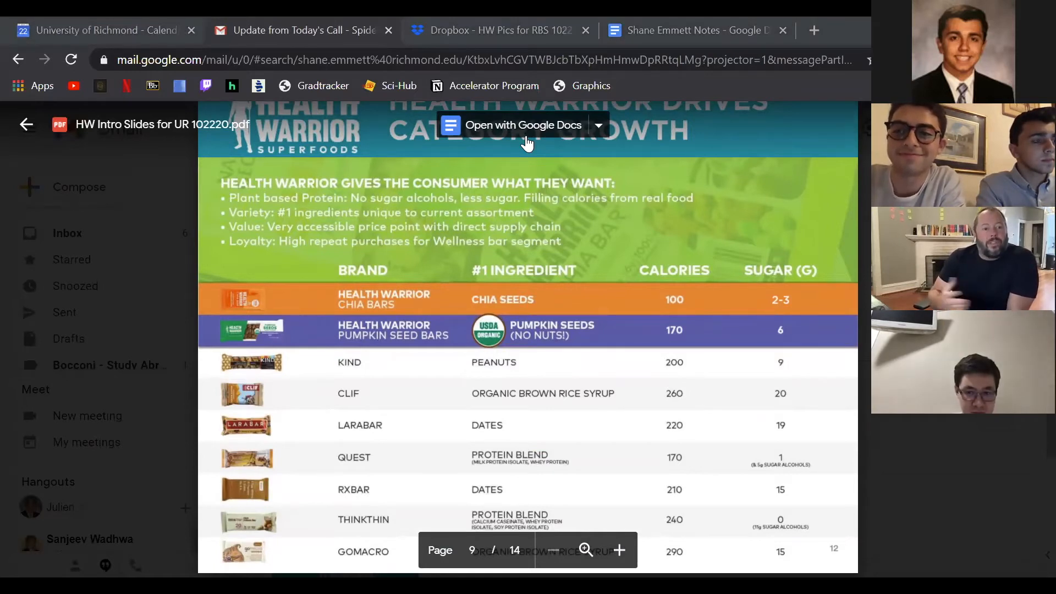
{"action": "mouse_move", "coordinate": [855, 241]}
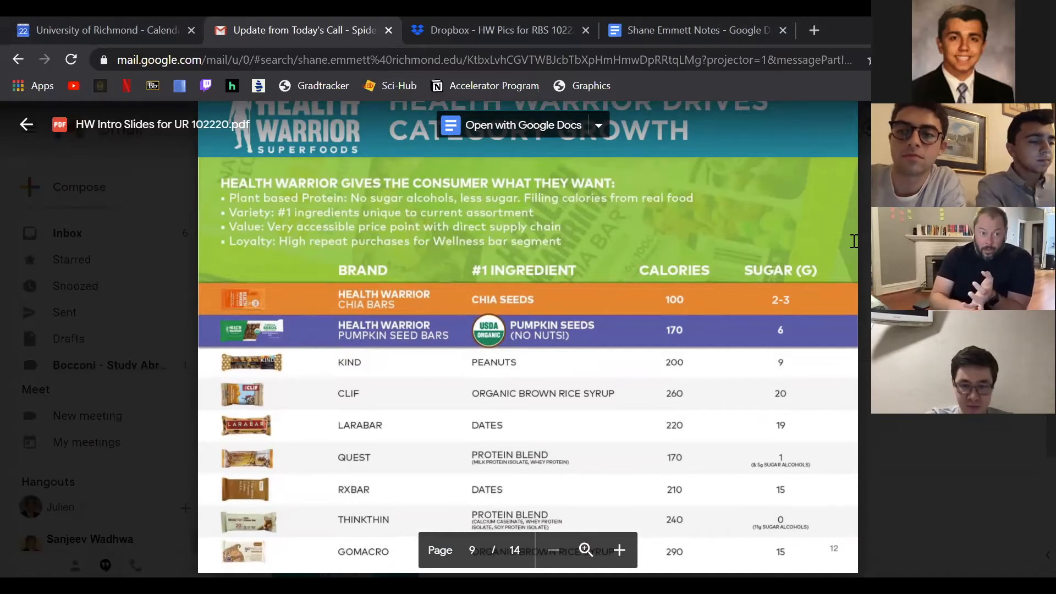
{"action": "mouse_move", "coordinate": [618, 550]}
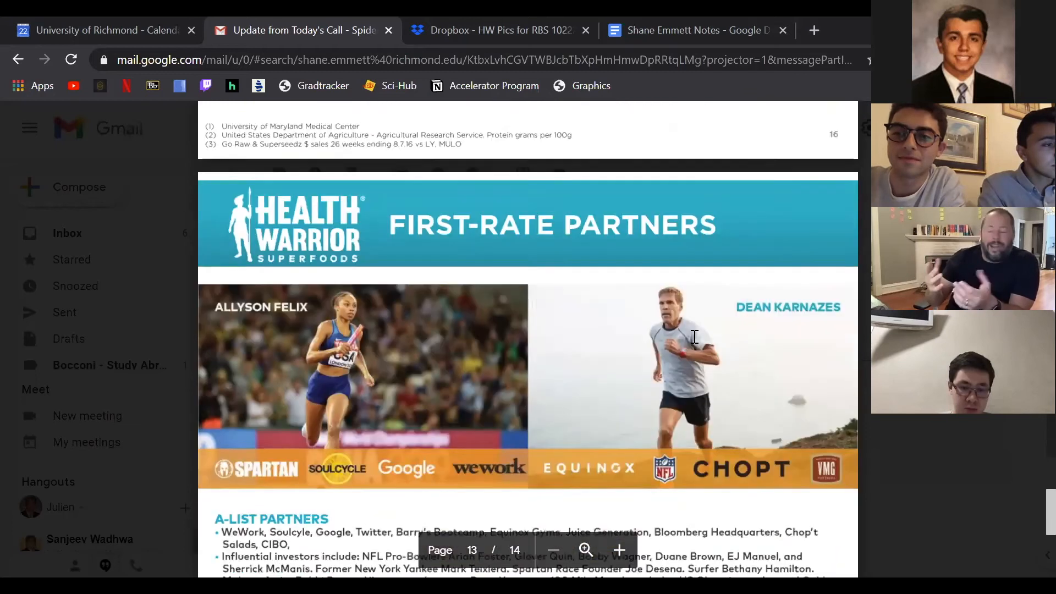
Scroll the HW Intro Slides PDF down to the A-List Partners slide, page 13 of 14
{"action": "scroll", "scroll_direction": "down", "scroll_amount": 3}
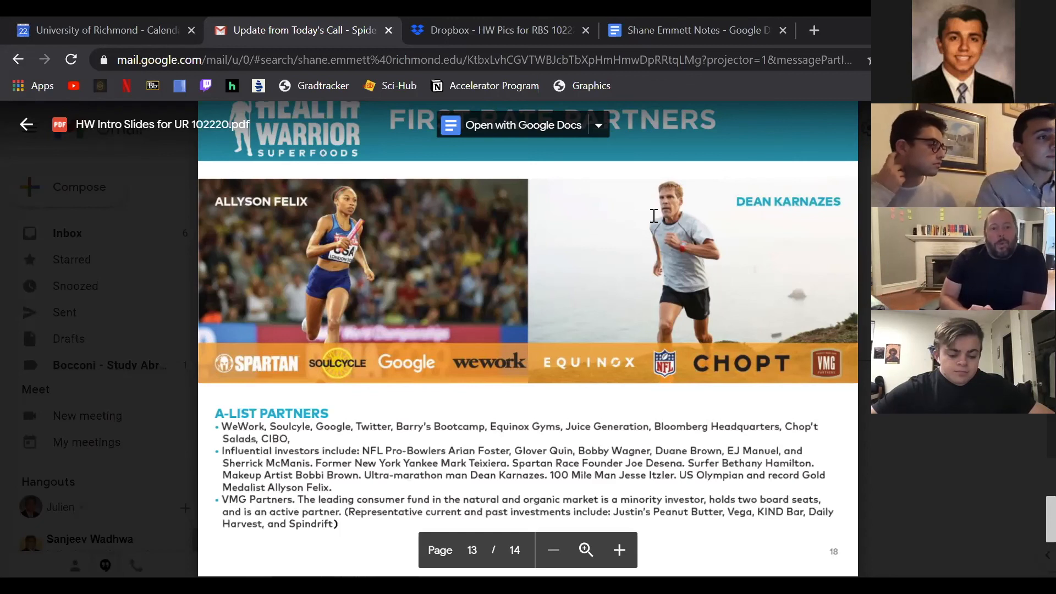
Show the night-time Health Warrior office photo, image 6 of 52, full screen in Dropbox
{"action": "left_click", "coordinate": [498, 30]}
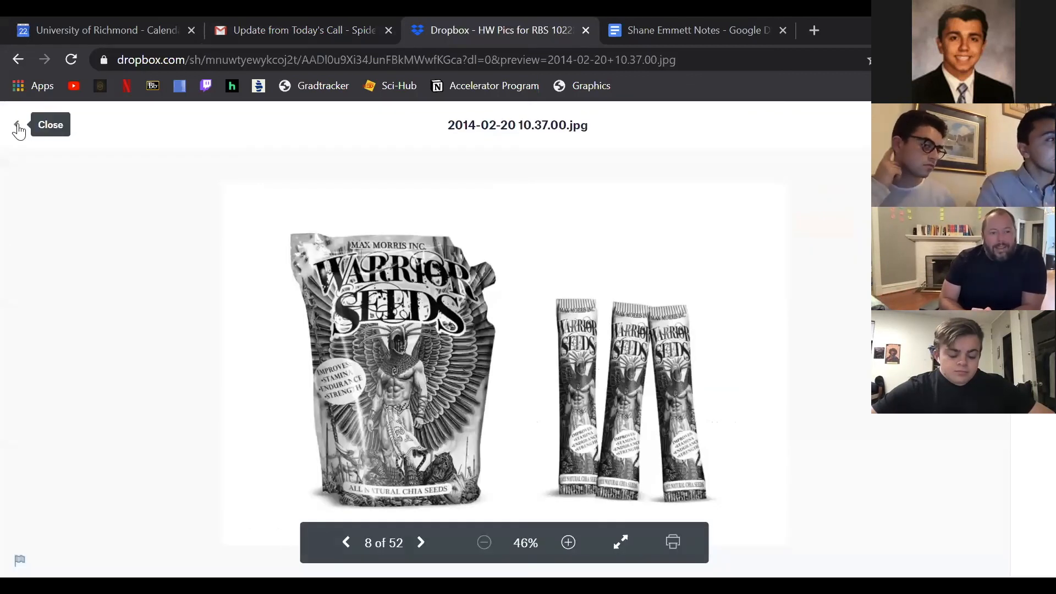
{"action": "left_click", "coordinate": [18, 125]}
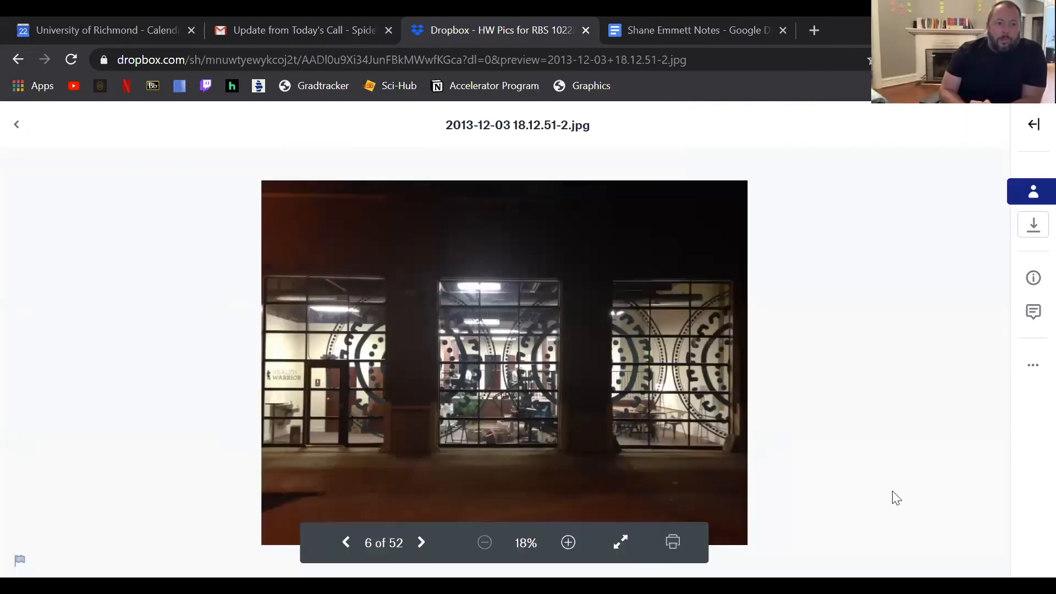
{"action": "left_click", "coordinate": [621, 543]}
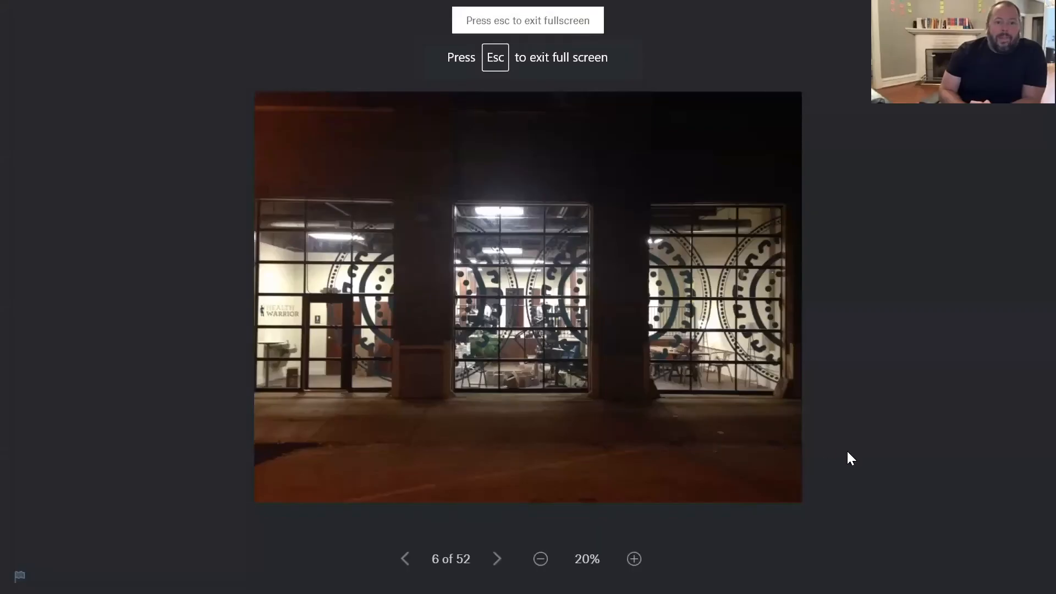
{"action": "mouse_move", "coordinate": [905, 485]}
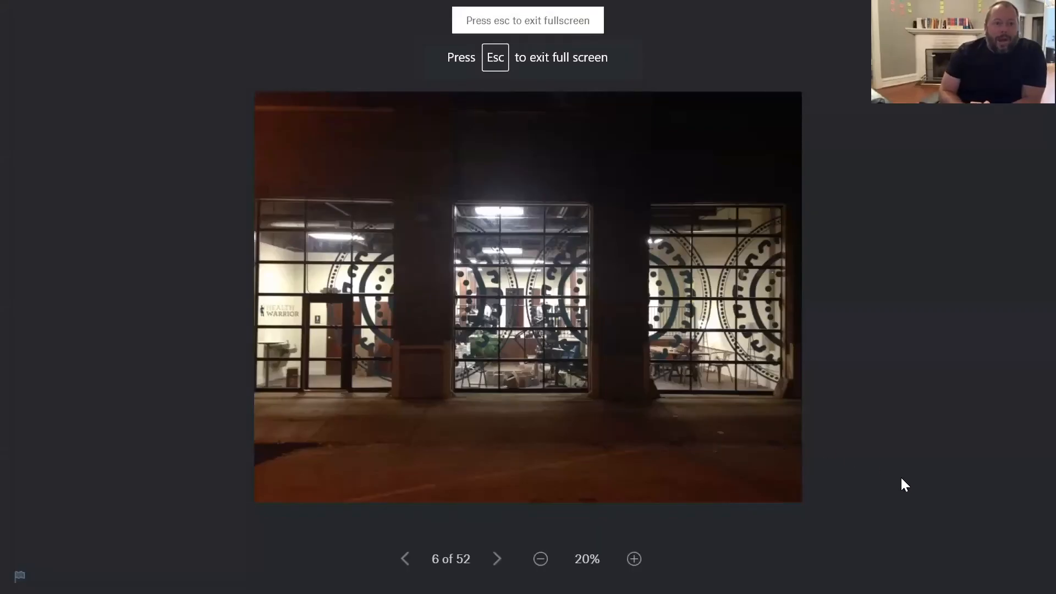